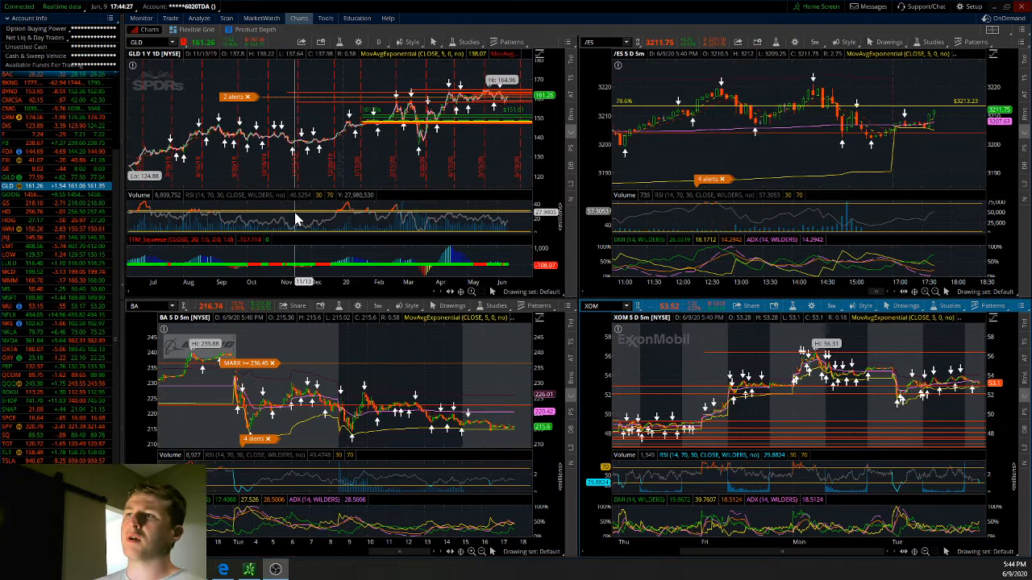
pyautogui.moveTo(240, 293)
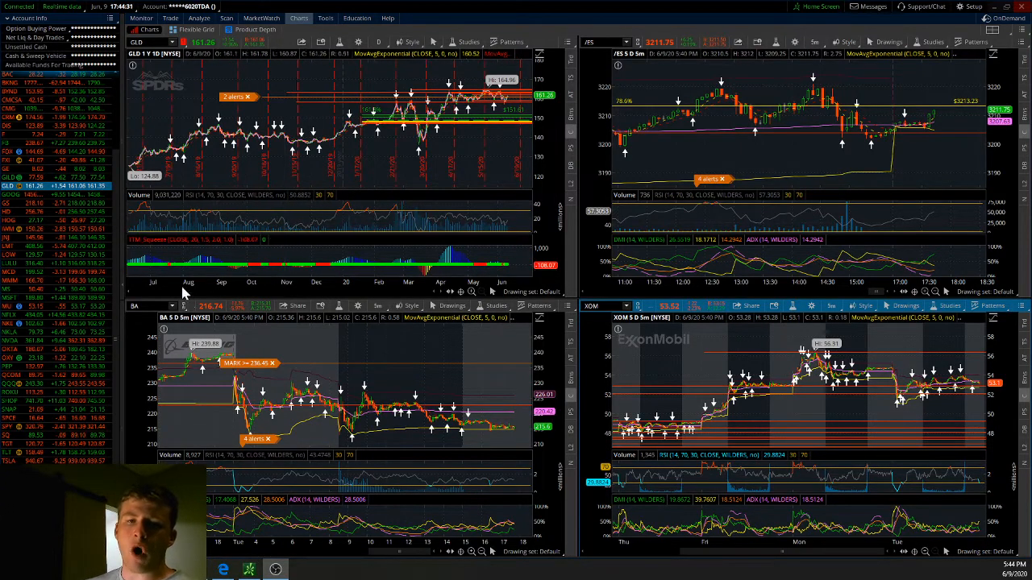
pyautogui.moveTo(545, 200)
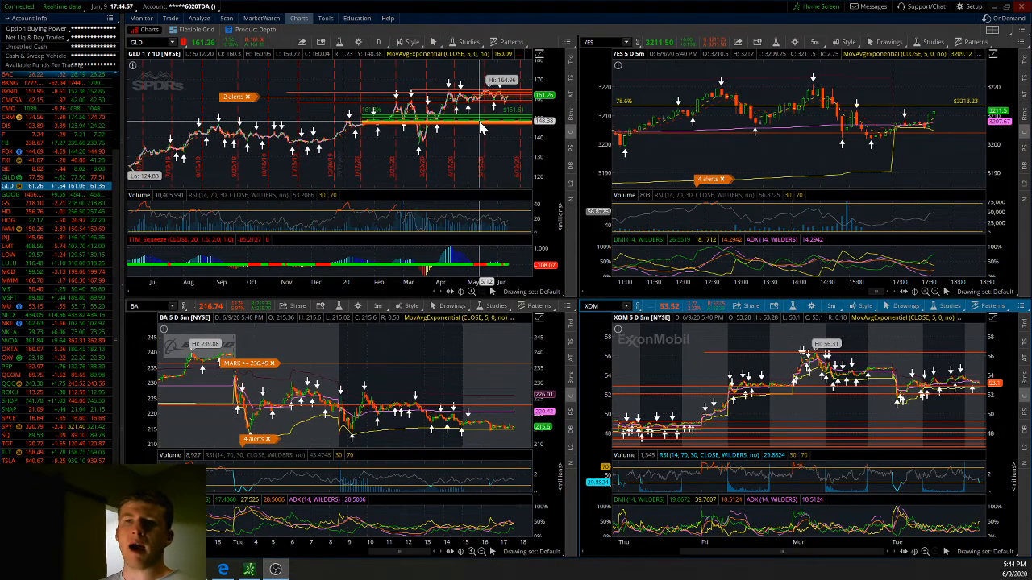
pyautogui.moveTo(490, 160)
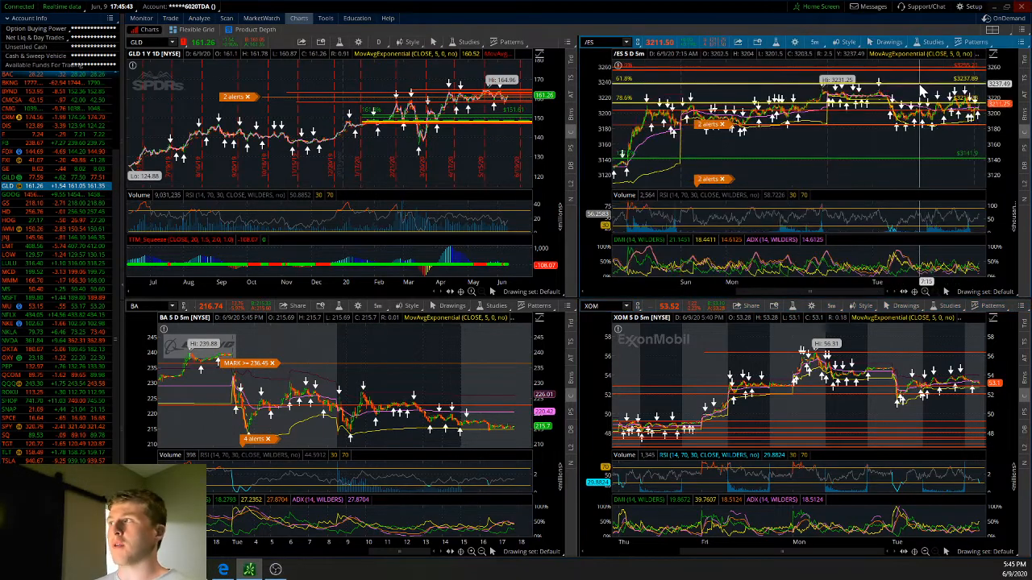
pyautogui.moveTo(309, 334)
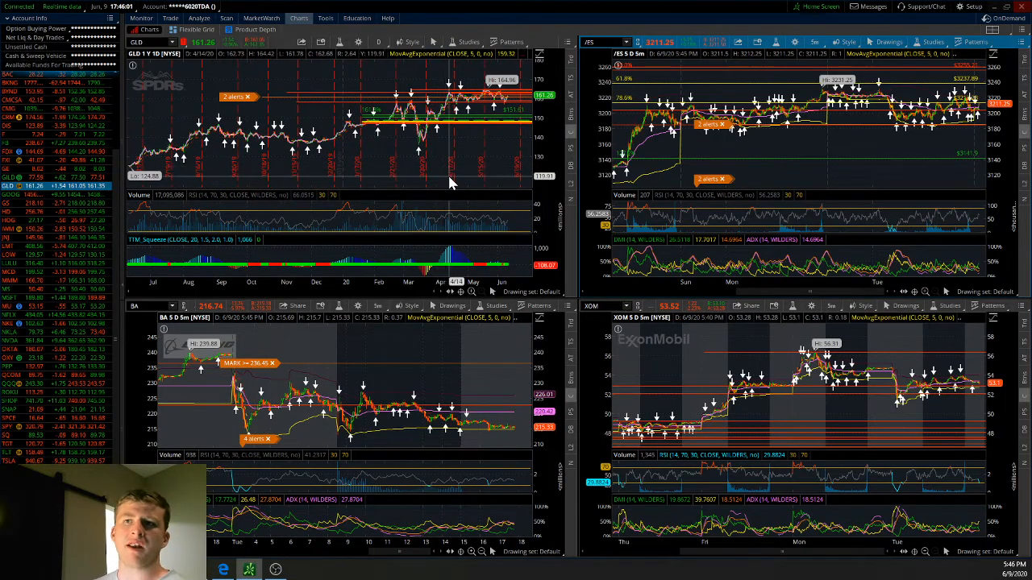
pyautogui.moveTo(352, 197)
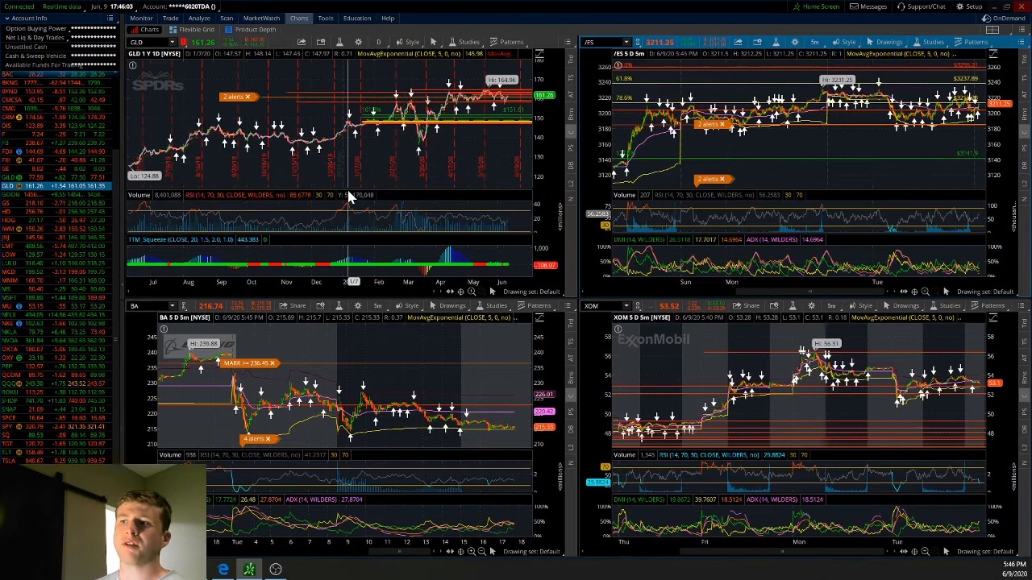
pyautogui.moveTo(352, 196)
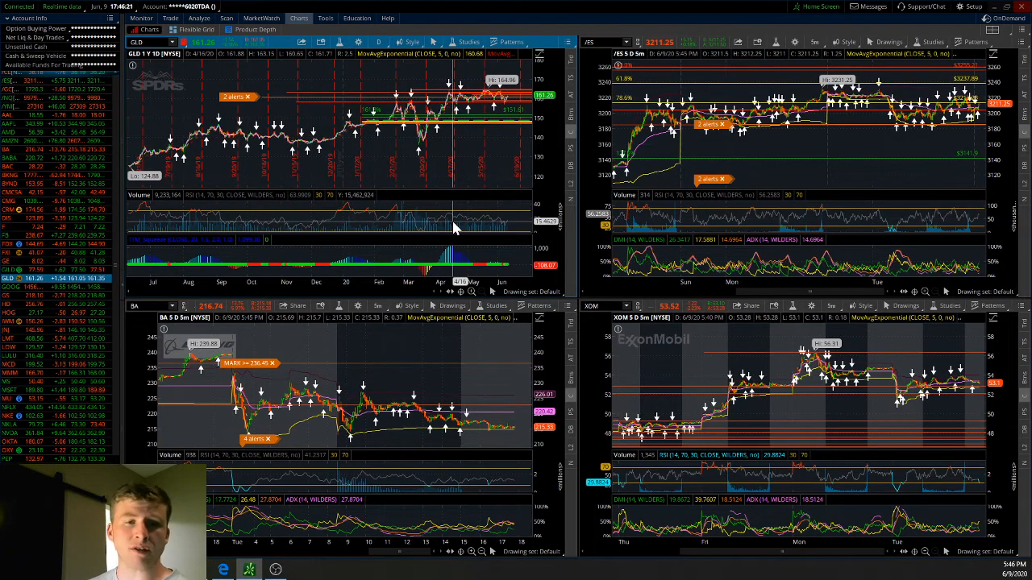
pyautogui.moveTo(455, 161)
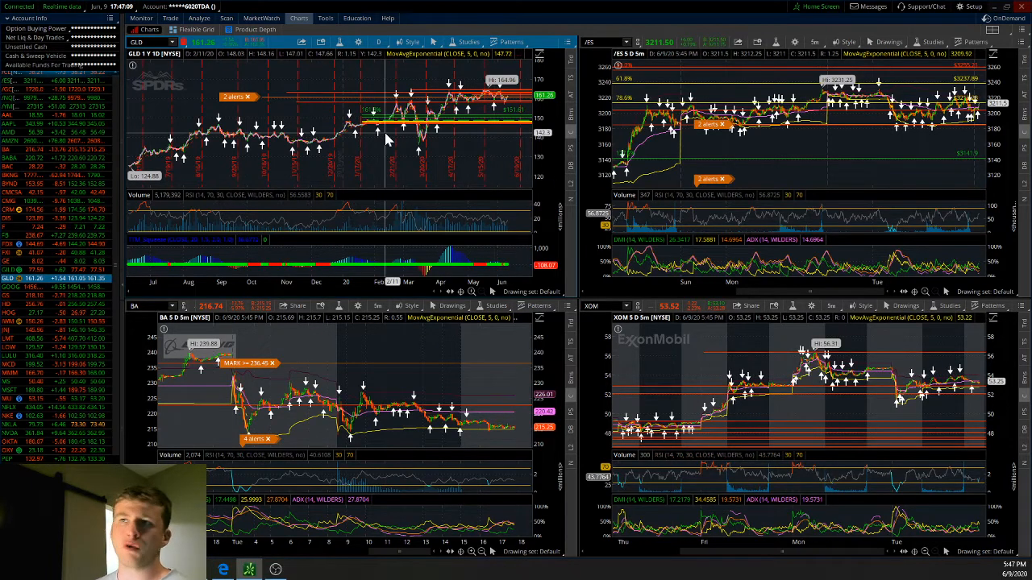
pyautogui.moveTo(374, 137)
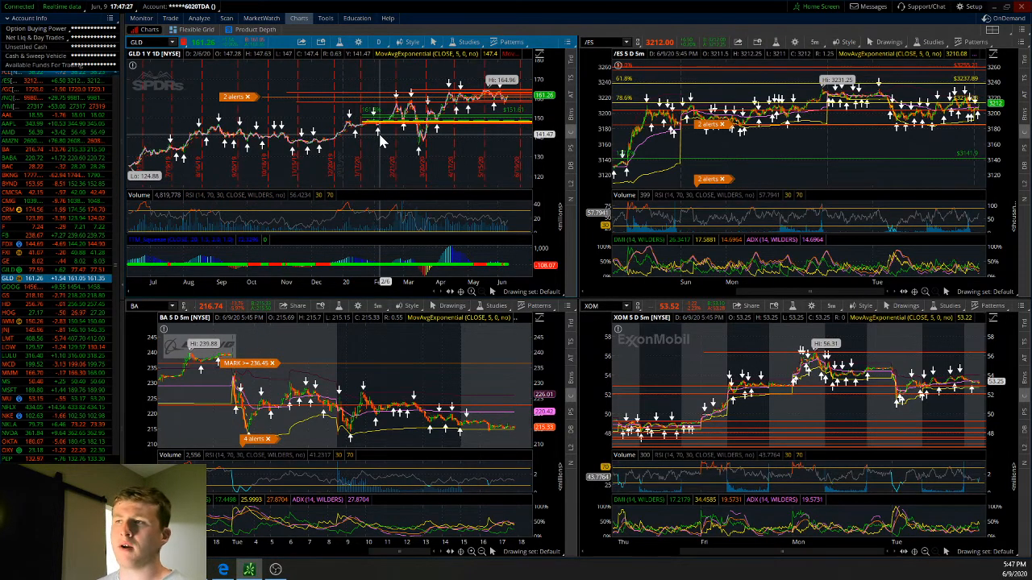
pyautogui.moveTo(363, 148)
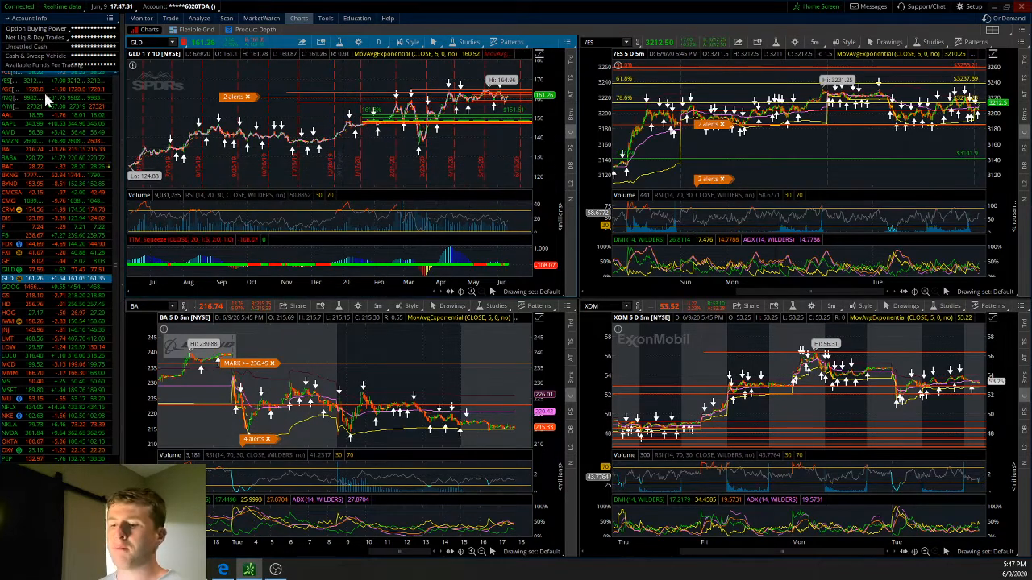
pyautogui.moveTo(349, 176)
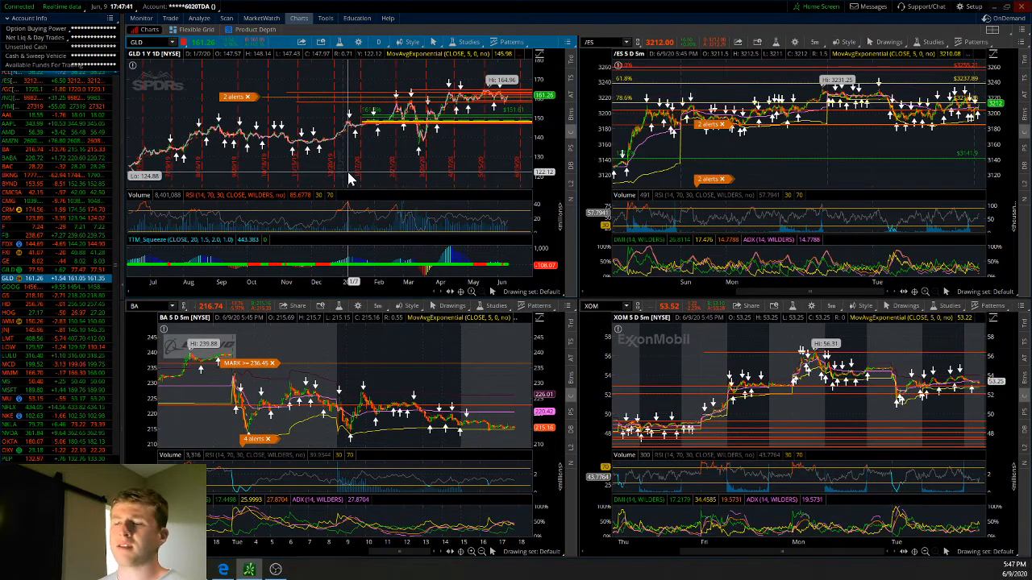
pyautogui.moveTo(458, 174)
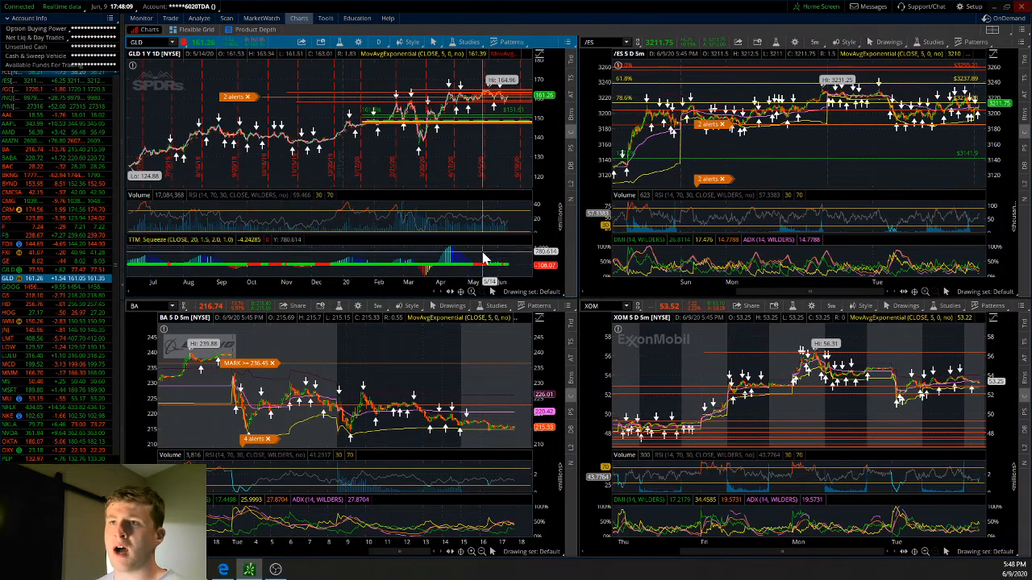
pyautogui.moveTo(427, 160)
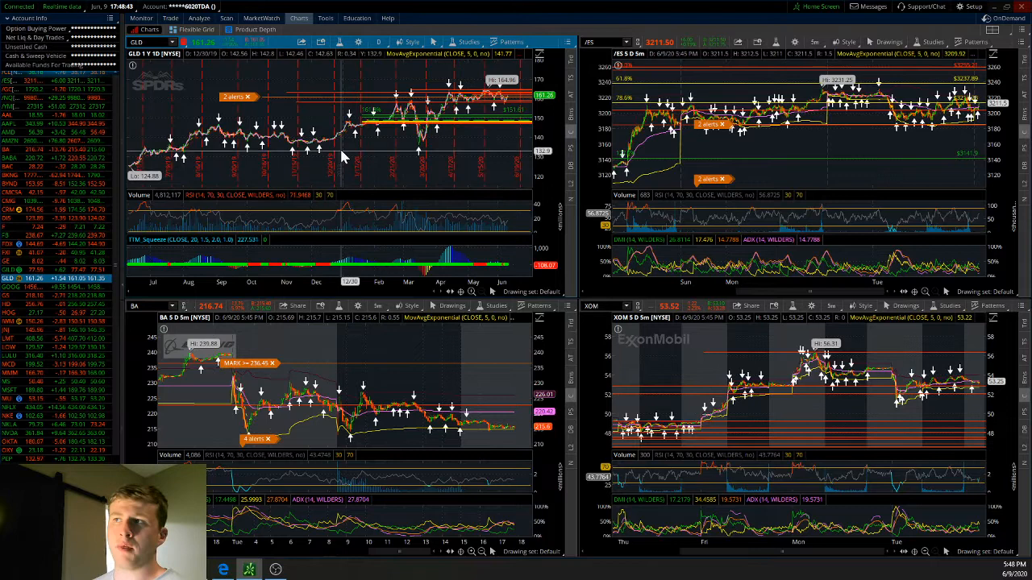
pyautogui.moveTo(242, 148)
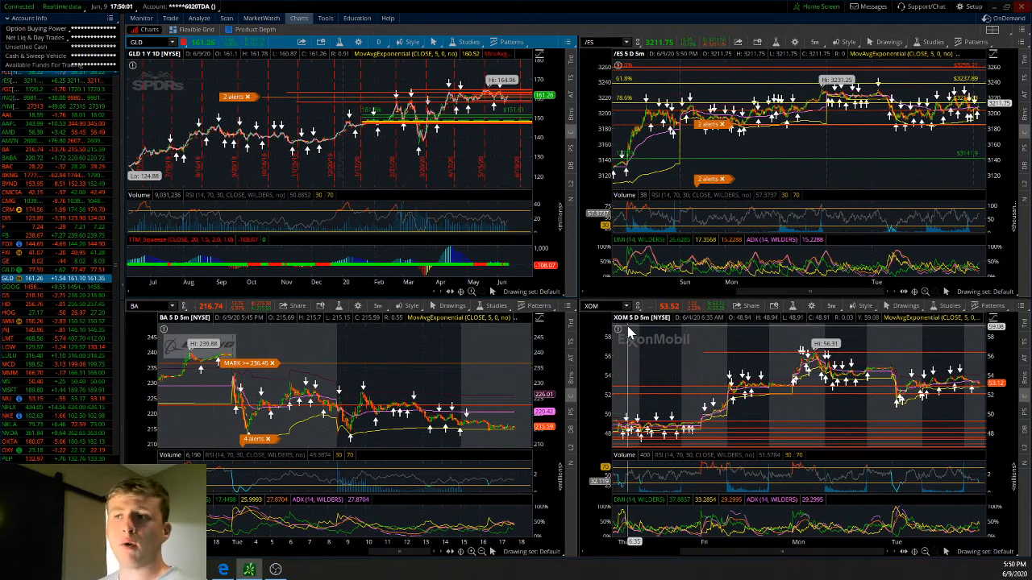
pyautogui.moveTo(632, 332)
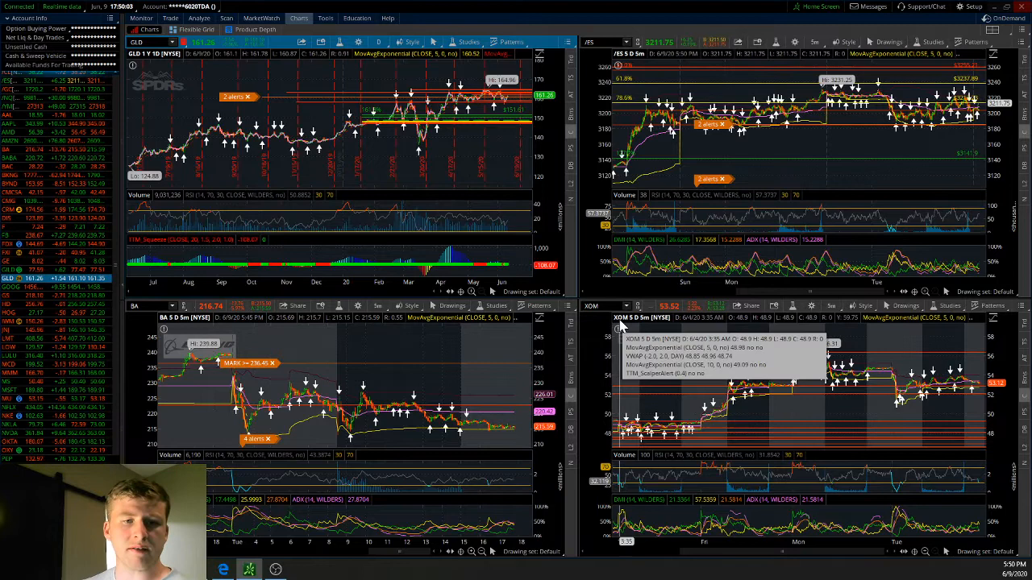